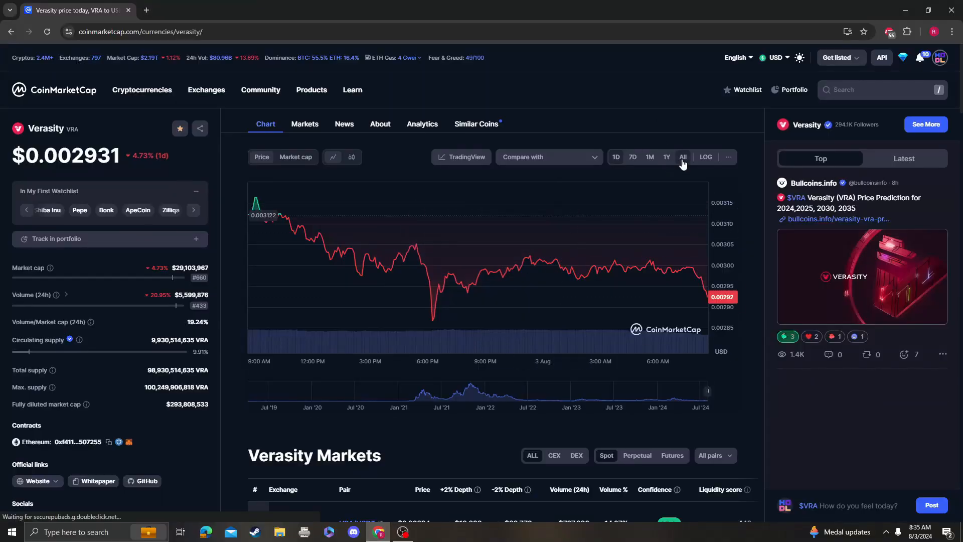
Show Verasity's full price history and open the VRA/USDT technical analysis candlestick chart.
{"action": "left_click", "coordinate": [683, 156]}
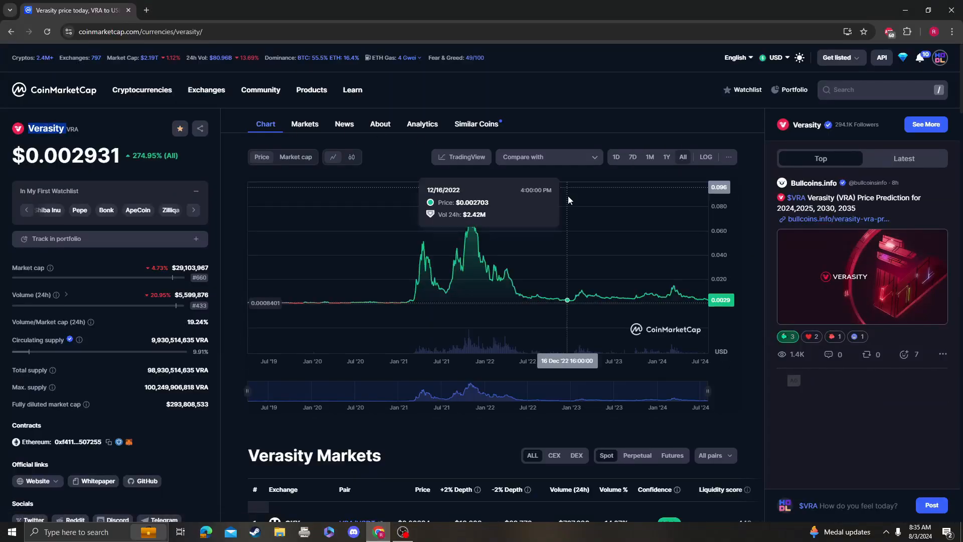
{"action": "left_click", "coordinate": [464, 156]}
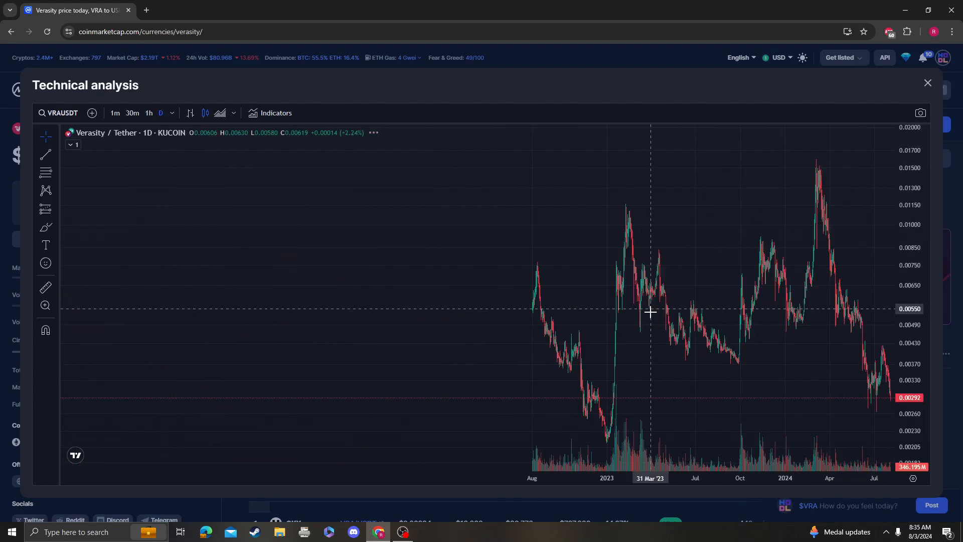
Search indicators for 'rsi' and add Relative Strength Index and Stochastic RSI panes.
{"action": "left_click", "coordinate": [58, 112]}
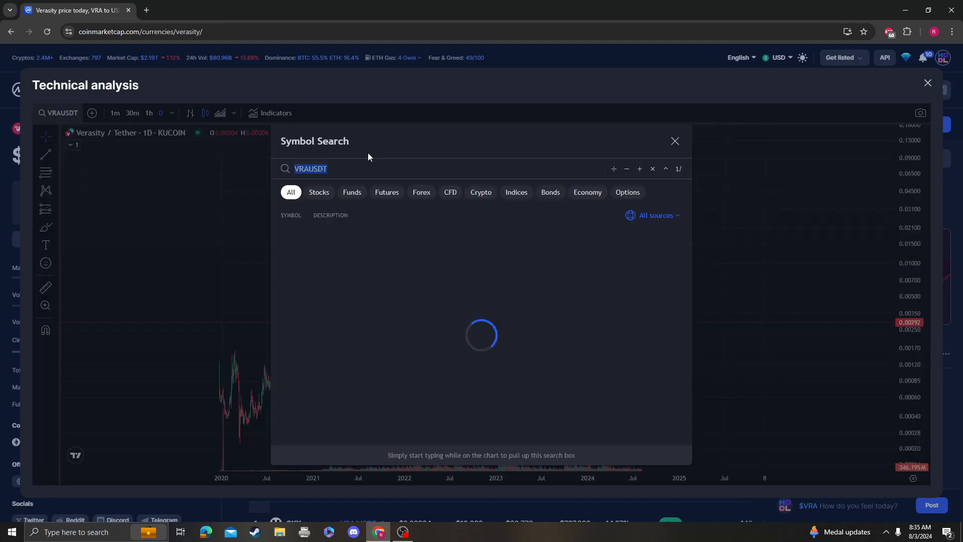
{"action": "left_click", "coordinate": [270, 113]}
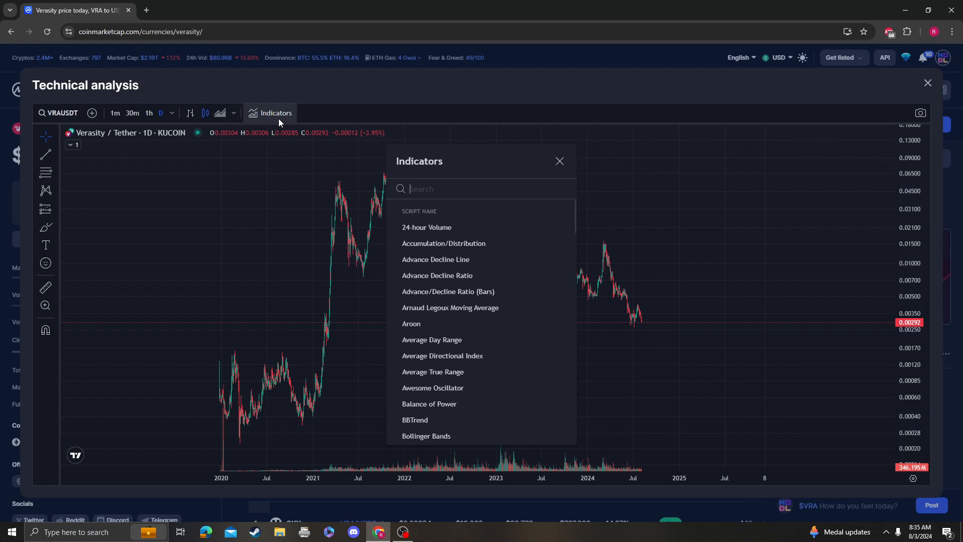
{"action": "type", "text": "rsi"}
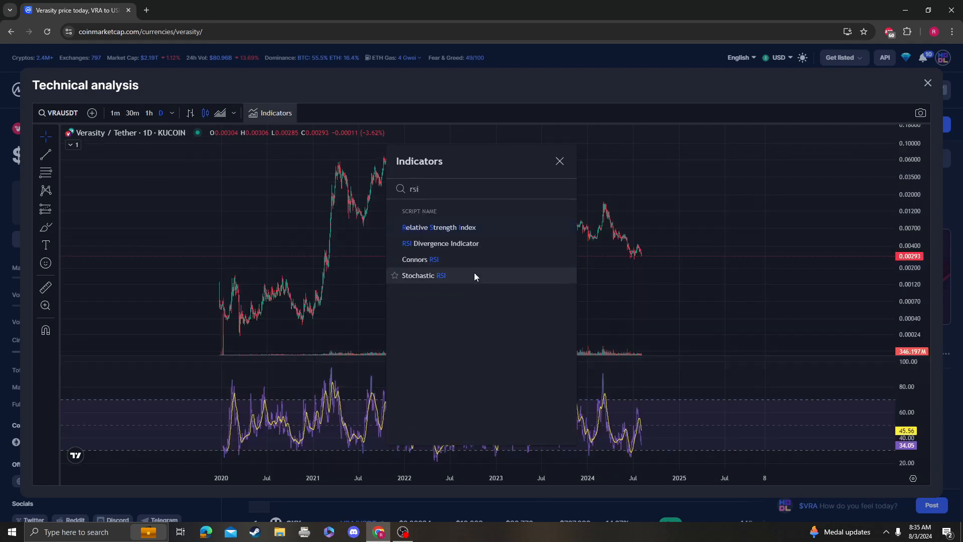
{"action": "left_click", "coordinate": [424, 275]}
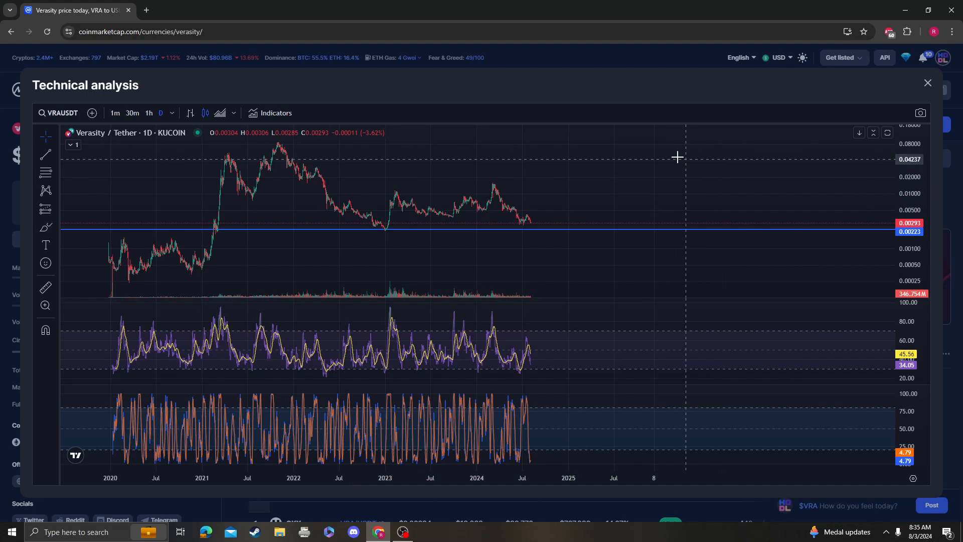
{"action": "mouse_move", "coordinate": [594, 149]}
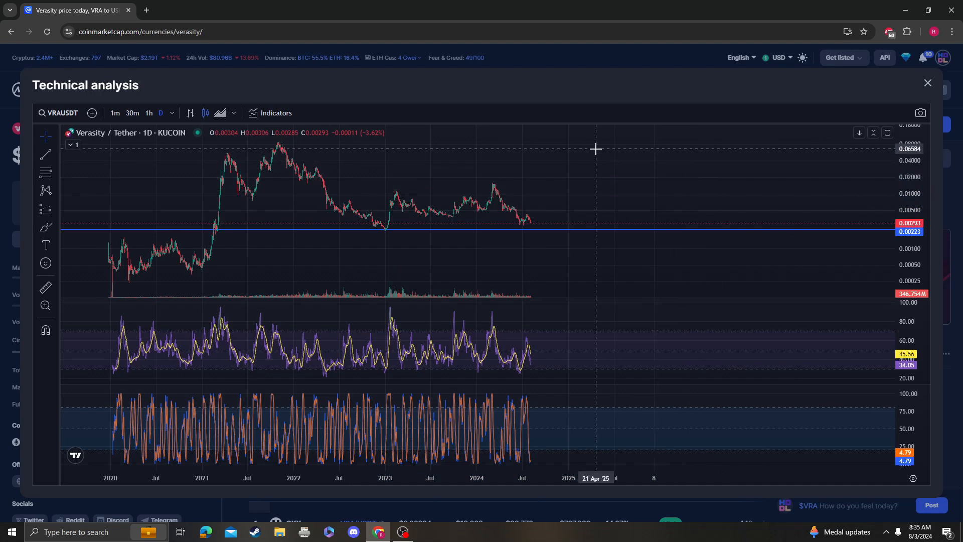
{"action": "mouse_move", "coordinate": [392, 234]}
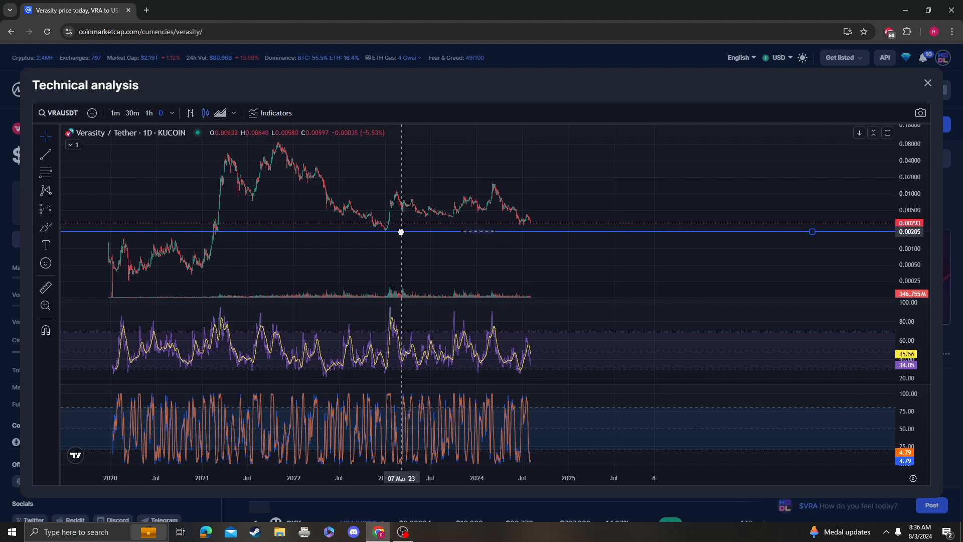
{"action": "mouse_move", "coordinate": [604, 189]}
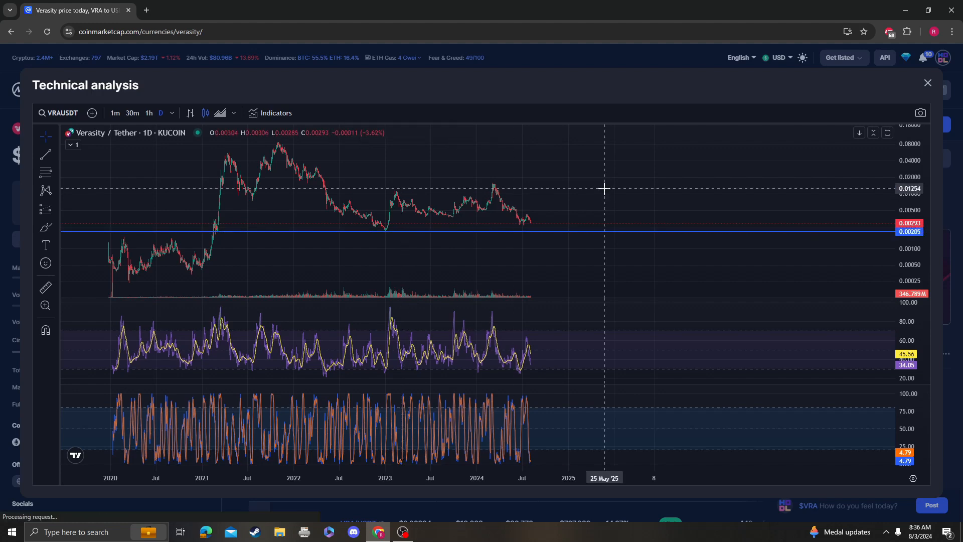
{"action": "mouse_move", "coordinate": [243, 142]}
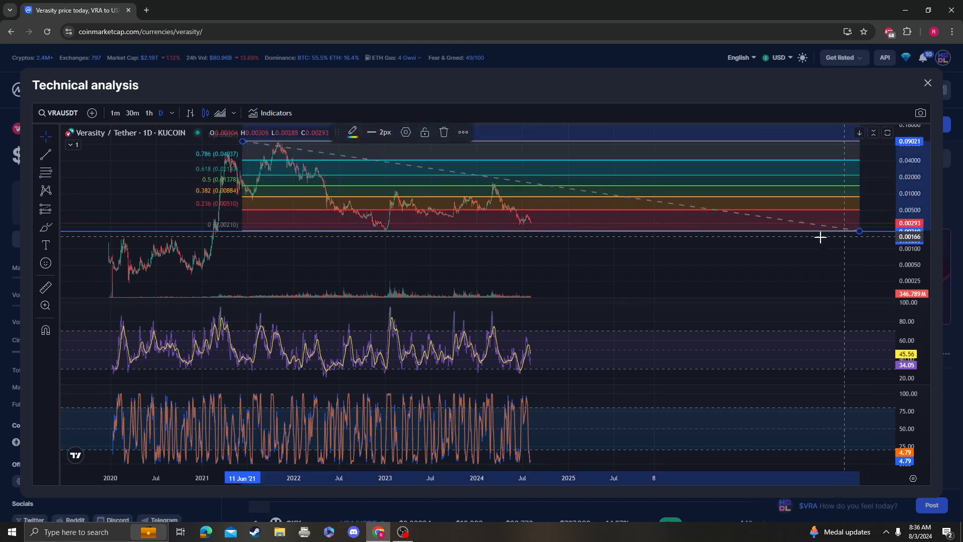
{"action": "mouse_move", "coordinate": [692, 216]}
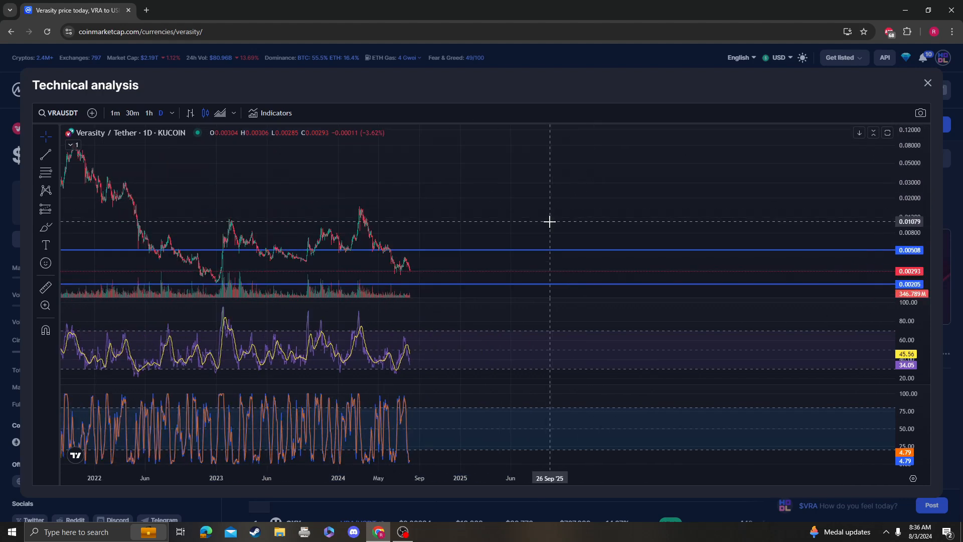
{"action": "mouse_move", "coordinate": [550, 220]}
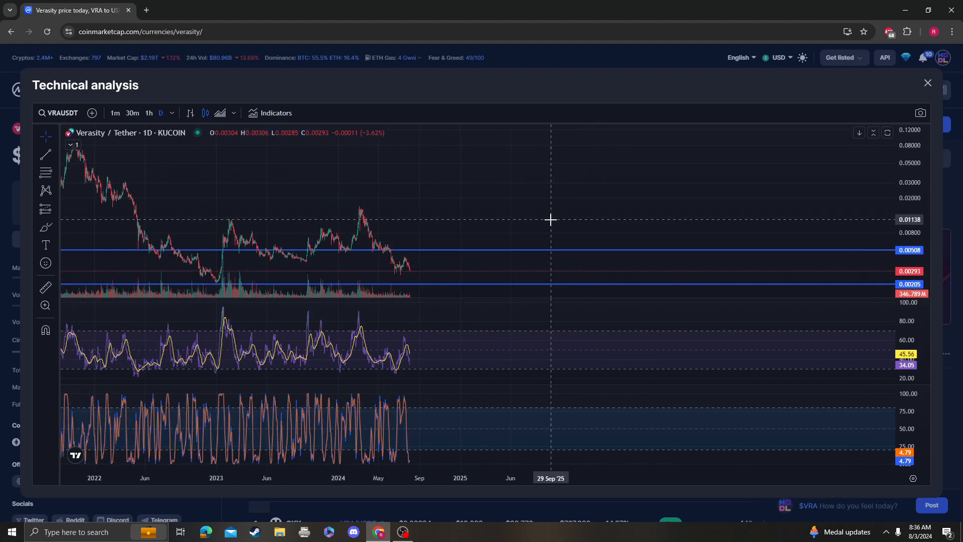
{"action": "mouse_move", "coordinate": [550, 219]}
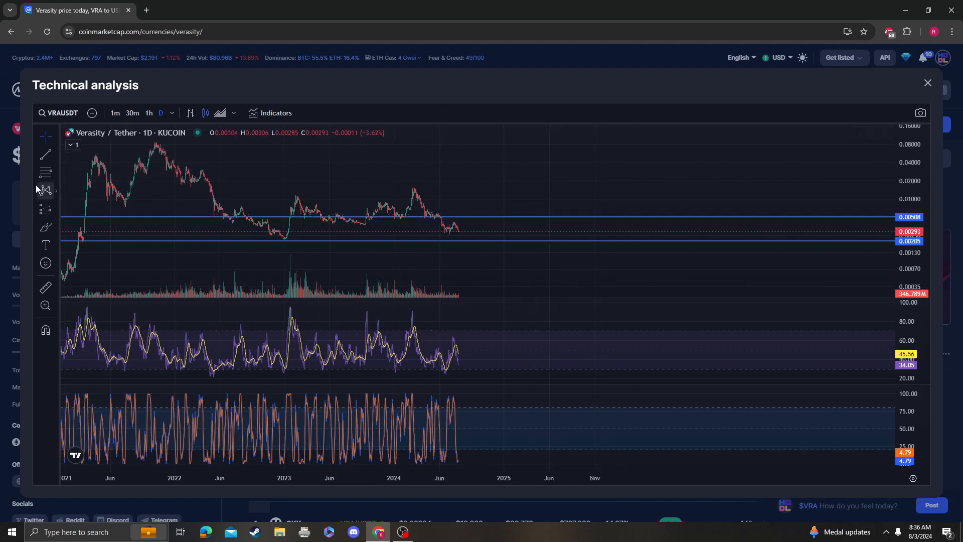
{"action": "mouse_move", "coordinate": [386, 184]}
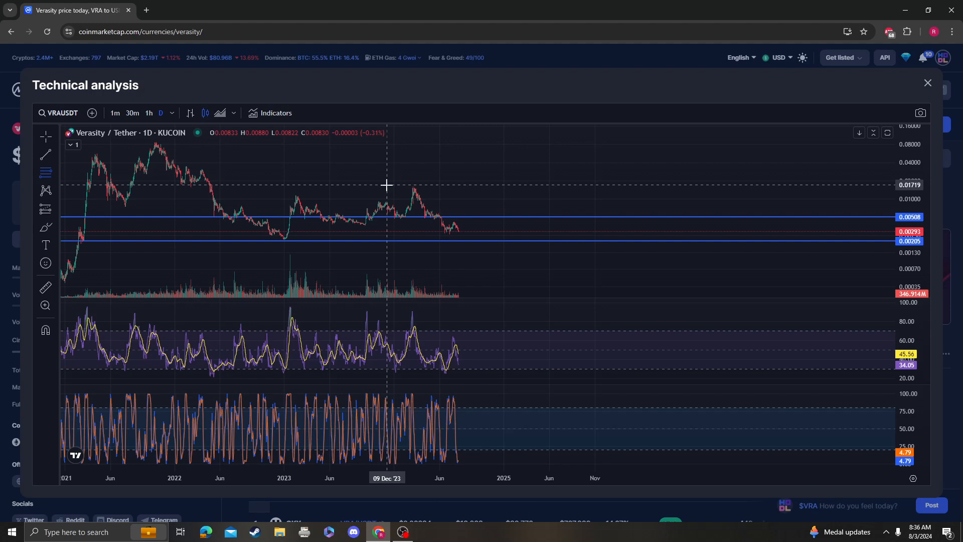
{"action": "mouse_move", "coordinate": [381, 189]}
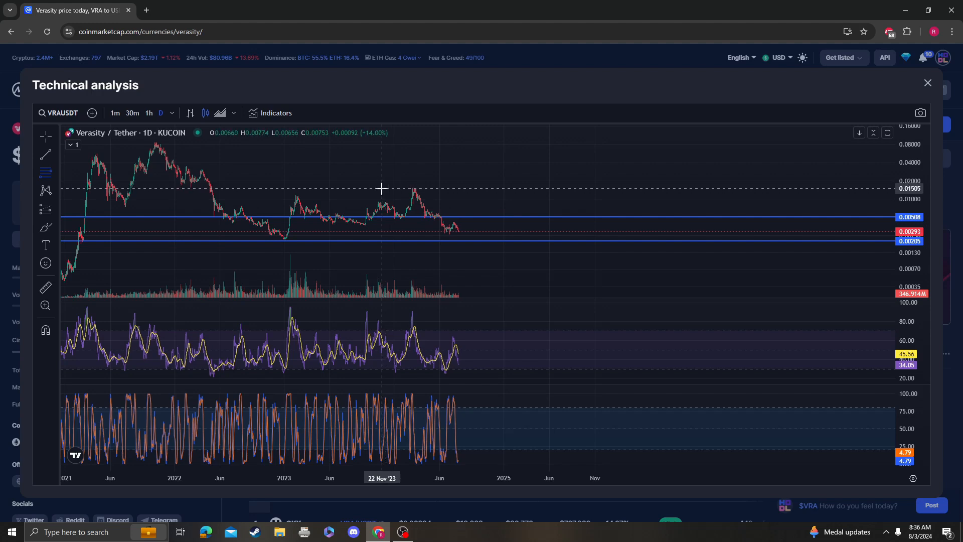
{"action": "mouse_move", "coordinate": [397, 187]}
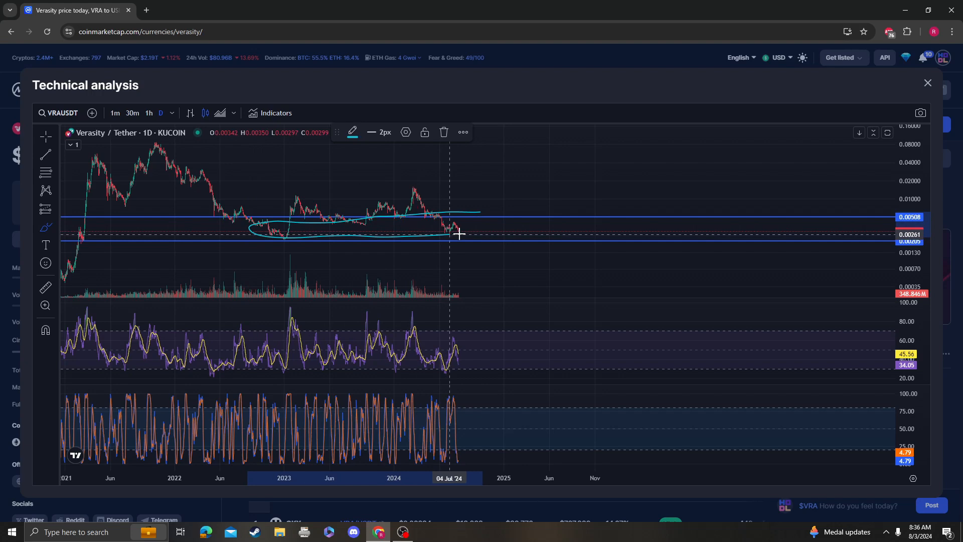
{"action": "mouse_move", "coordinate": [232, 218]}
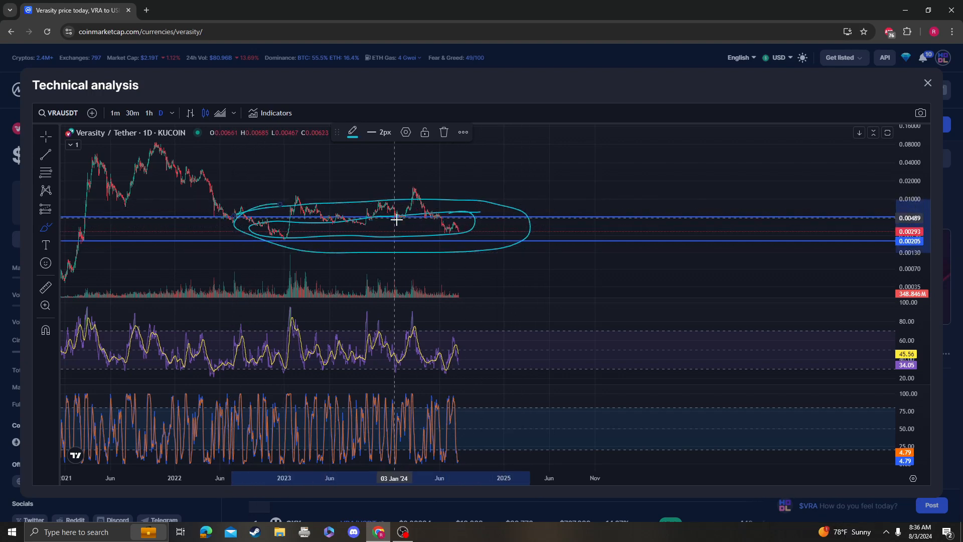
{"action": "mouse_move", "coordinate": [375, 219]}
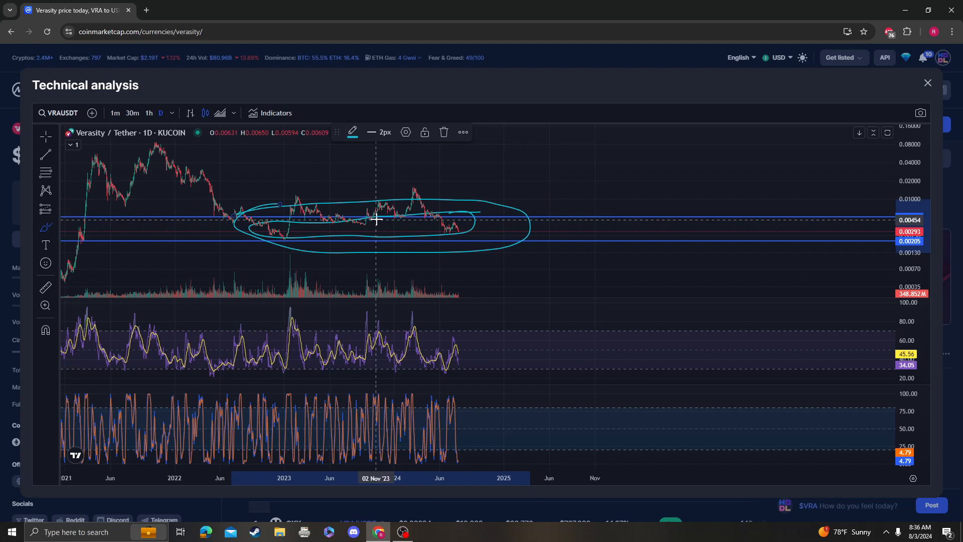
{"action": "mouse_move", "coordinate": [487, 254]}
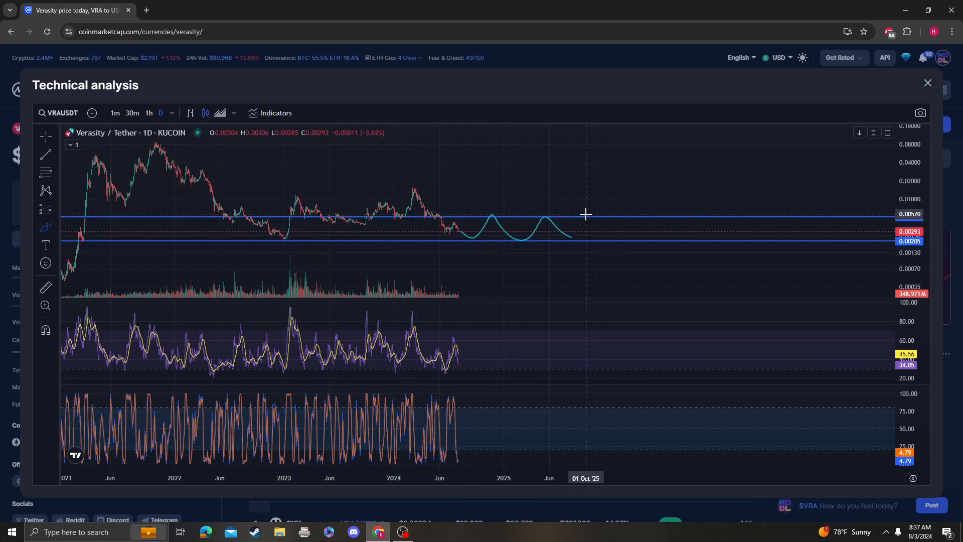
{"action": "mouse_move", "coordinate": [502, 230]}
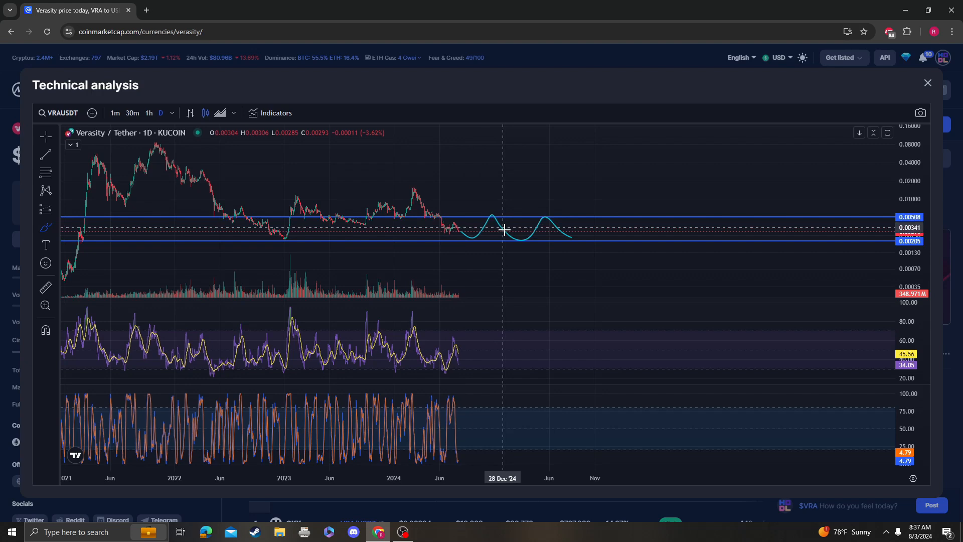
{"action": "mouse_move", "coordinate": [539, 184]}
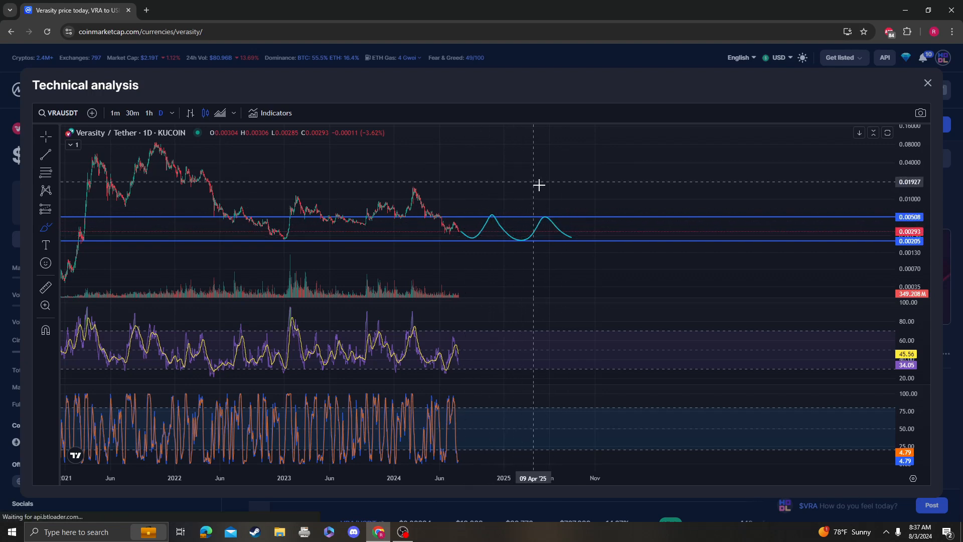
{"action": "mouse_move", "coordinate": [570, 192]}
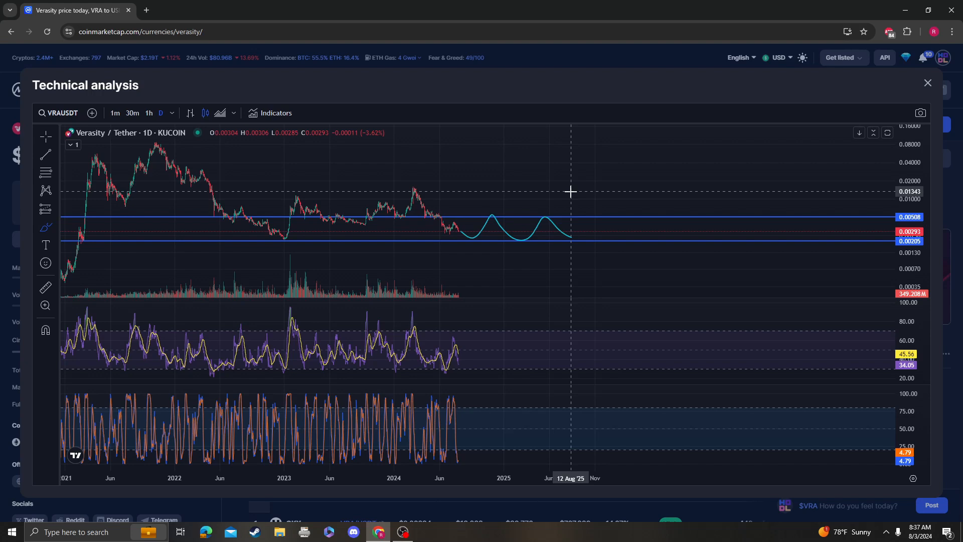
{"action": "mouse_move", "coordinate": [487, 234]}
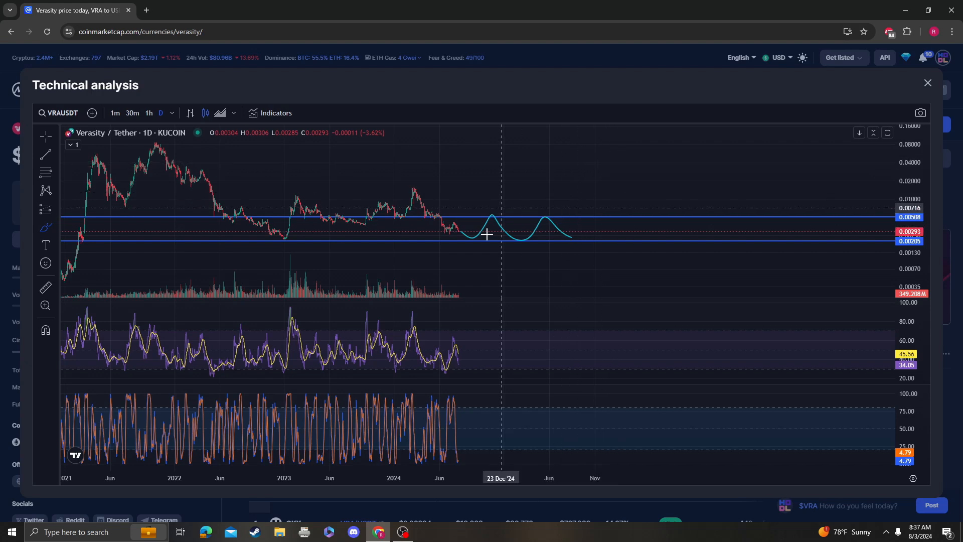